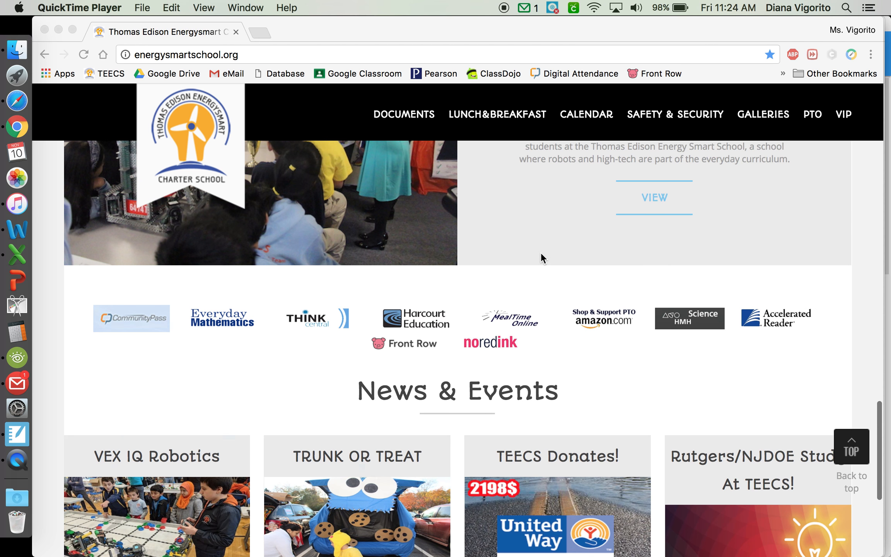
Step: Sign in to Renaissance Place with the pre-filled student credentials via the Accelerated Reader logo
scroll("up", 3)
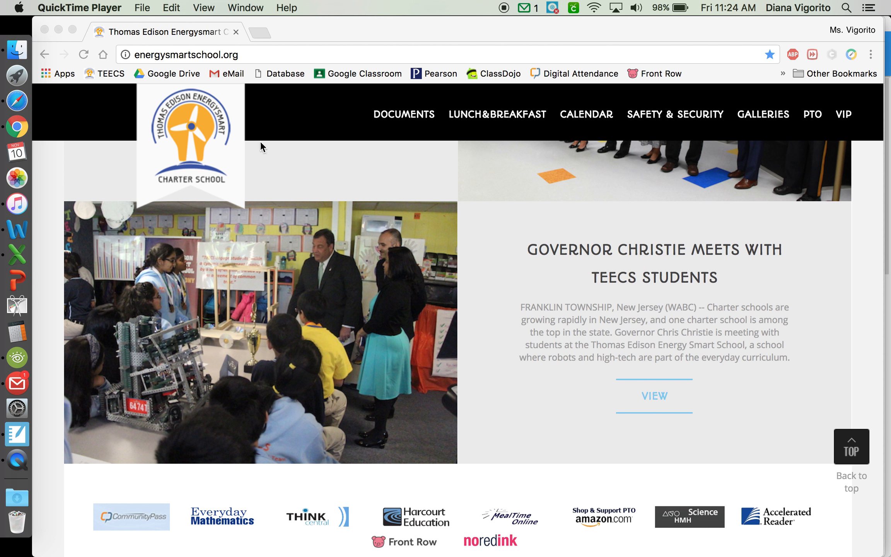
scroll("up", 3)
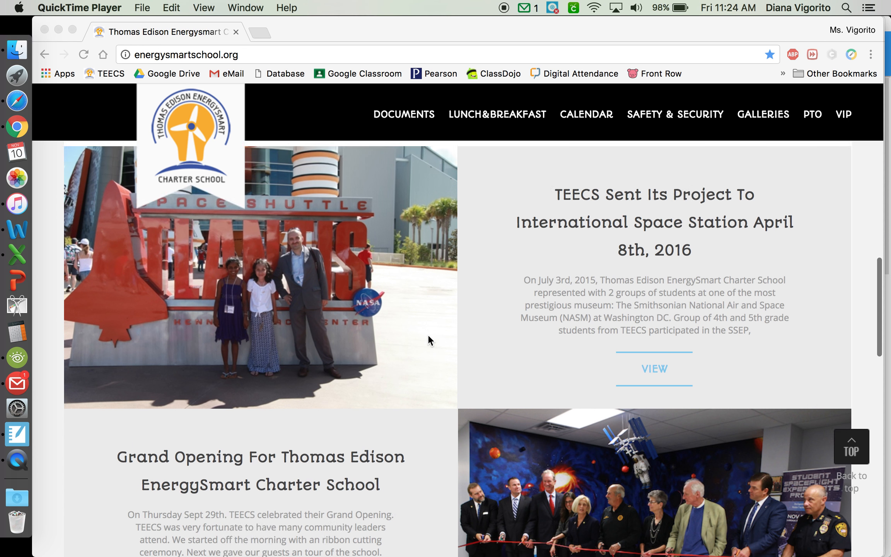
scroll("down", 3)
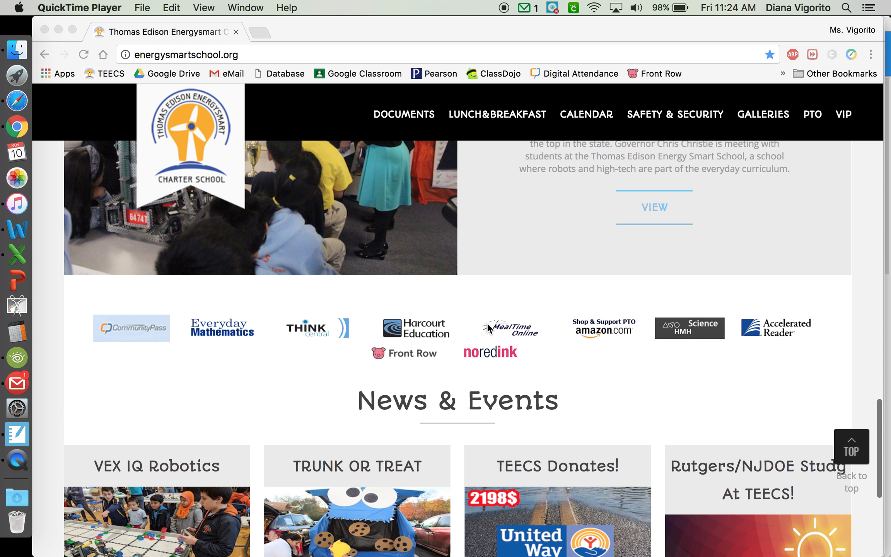
mouse_move(769, 335)
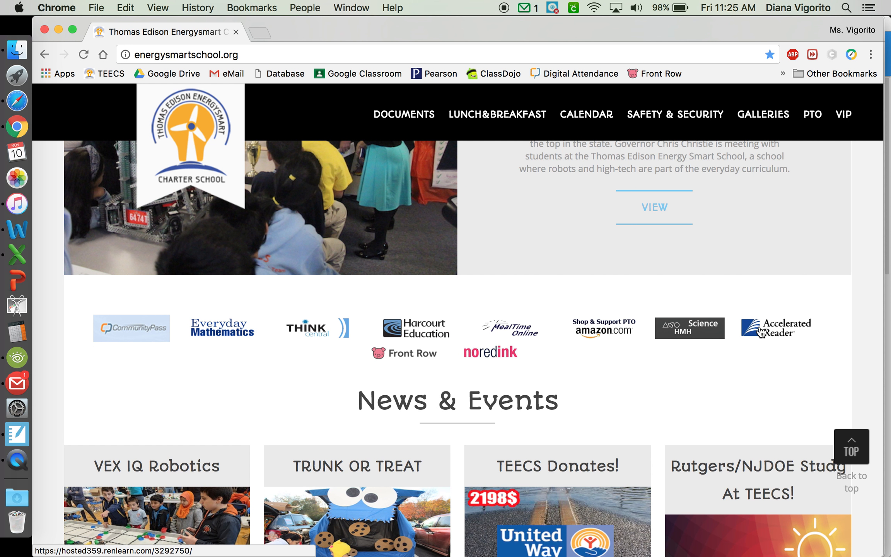
left_click(776, 328)
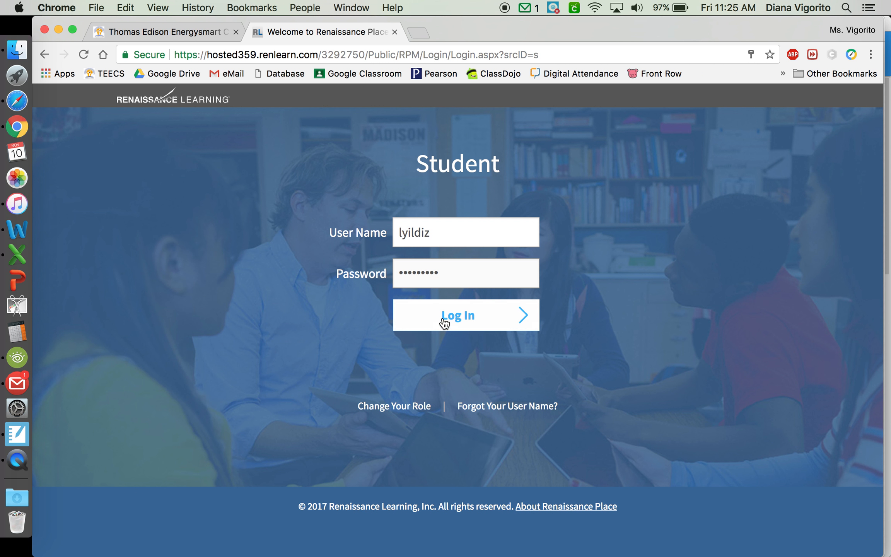
left_click(458, 315)
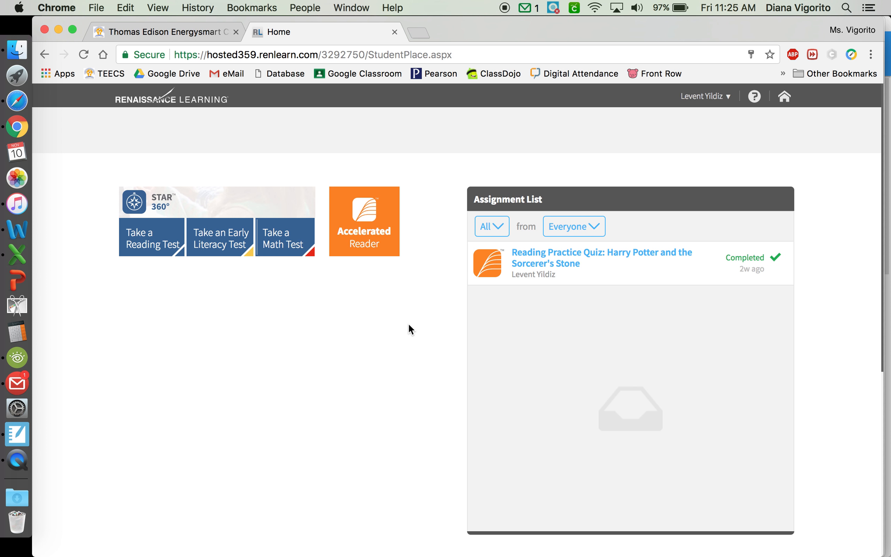
mouse_move(352, 302)
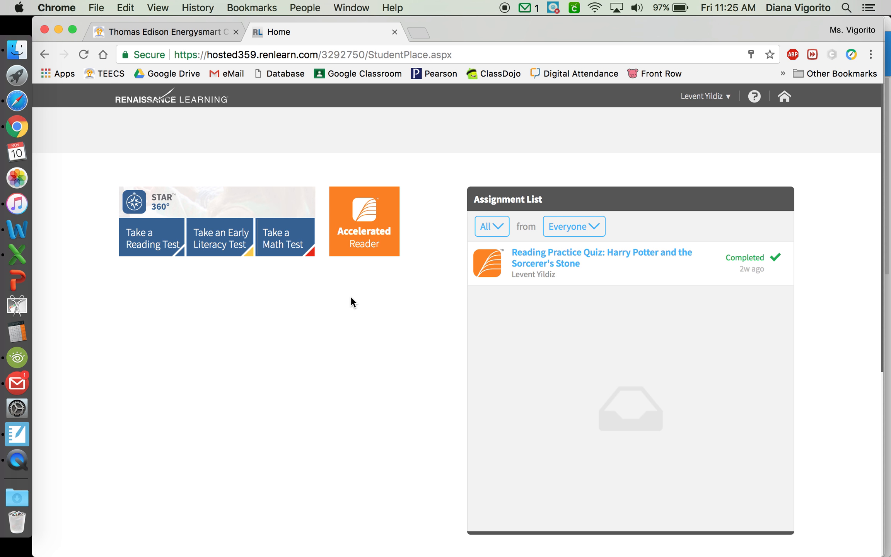
mouse_move(363, 229)
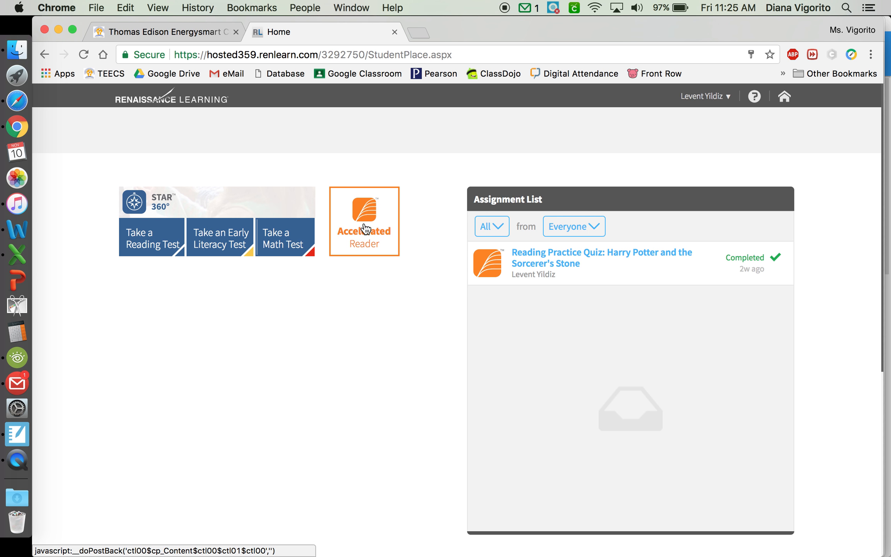
mouse_move(376, 223)
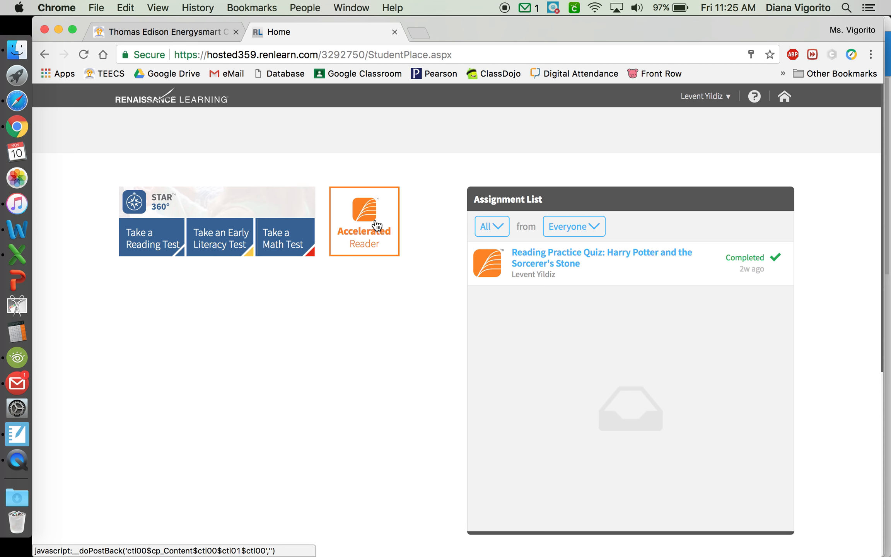
Step: Launch Accelerated Reader from the home tile and land on its student Home page
left_click(364, 222)
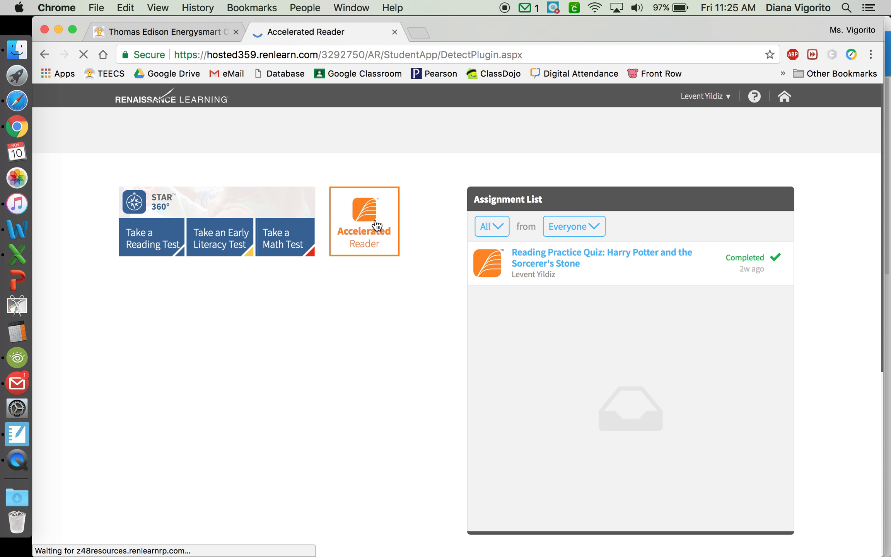
left_click(363, 221)
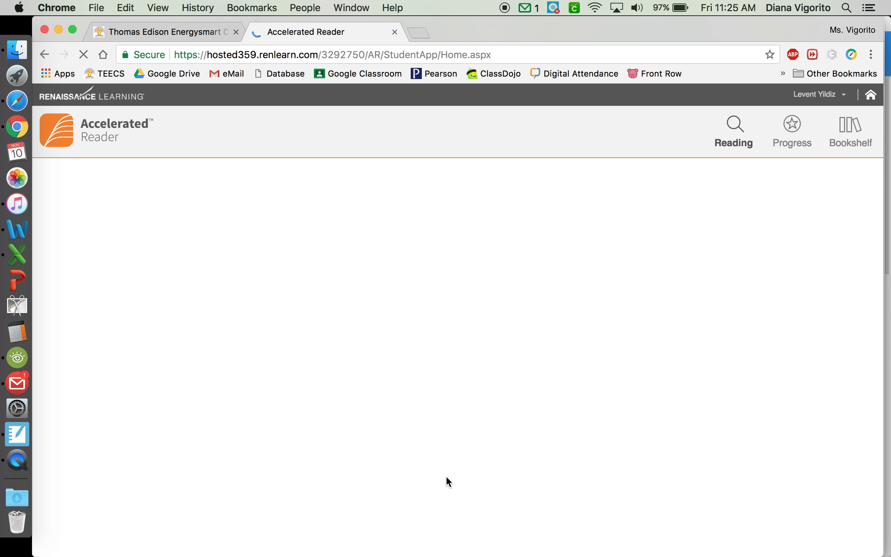
left_click(734, 131)
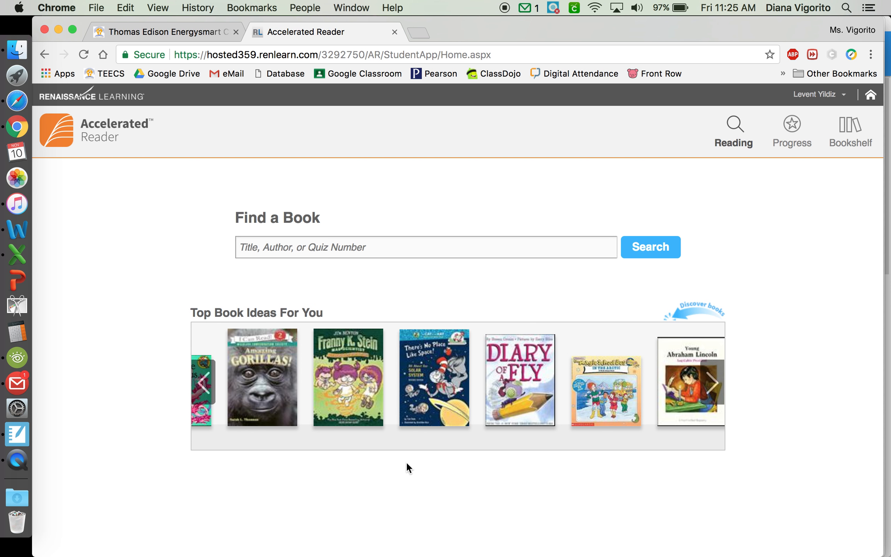
scroll("down", 3)
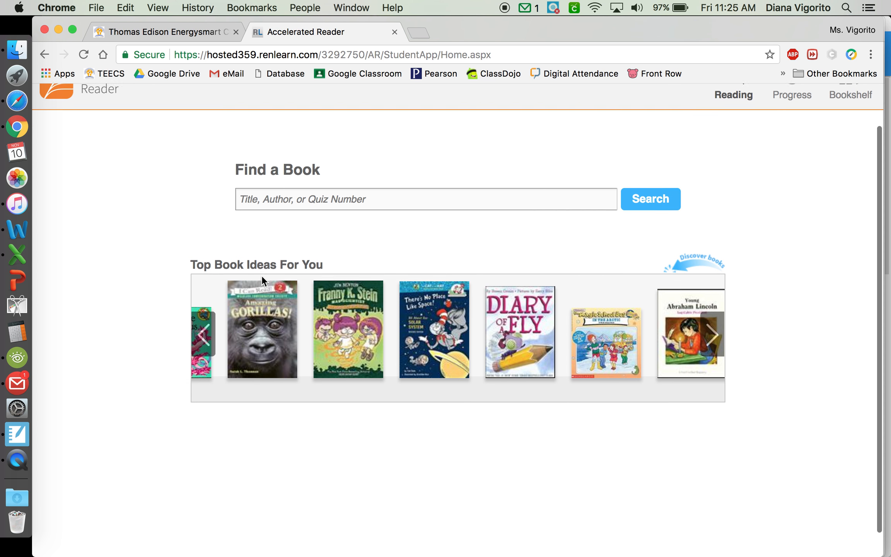
scroll("up", 3)
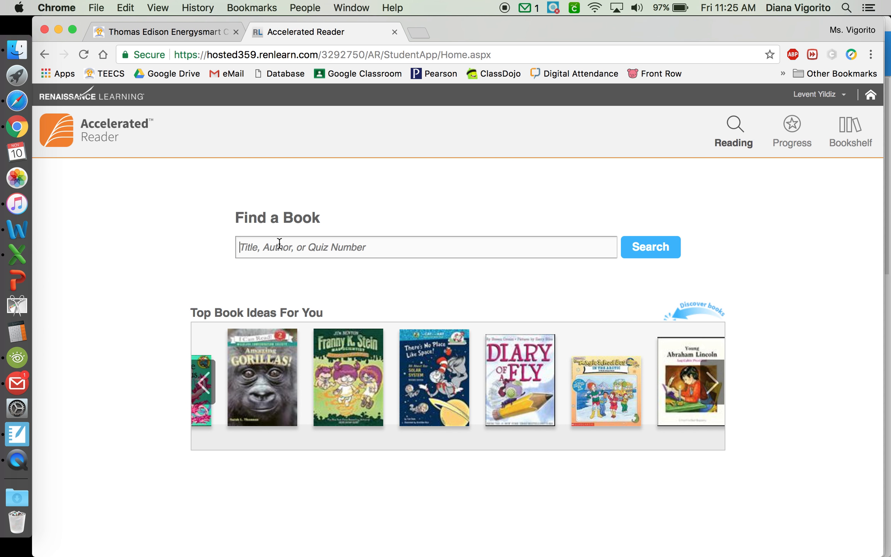
Step: Search Find a Book for 'junie b. jones' to list the matching titles
type("juni")
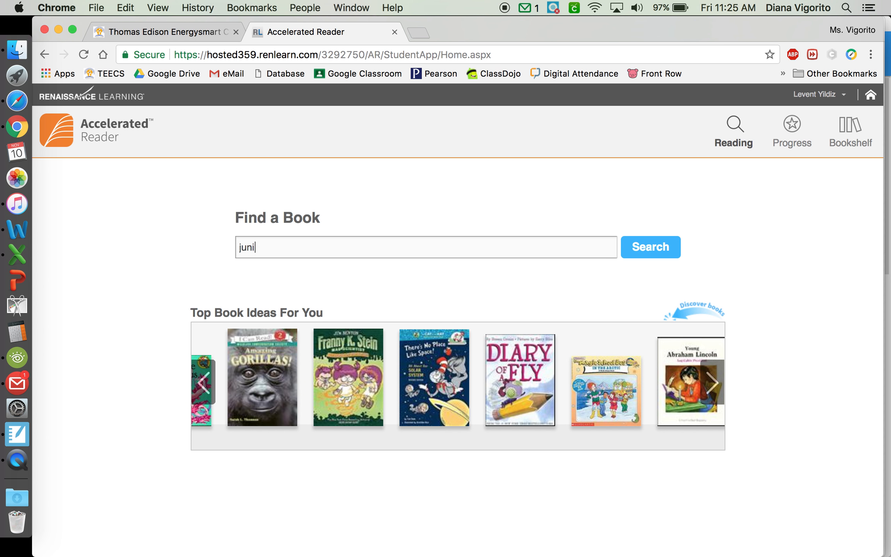
type("e b. jones")
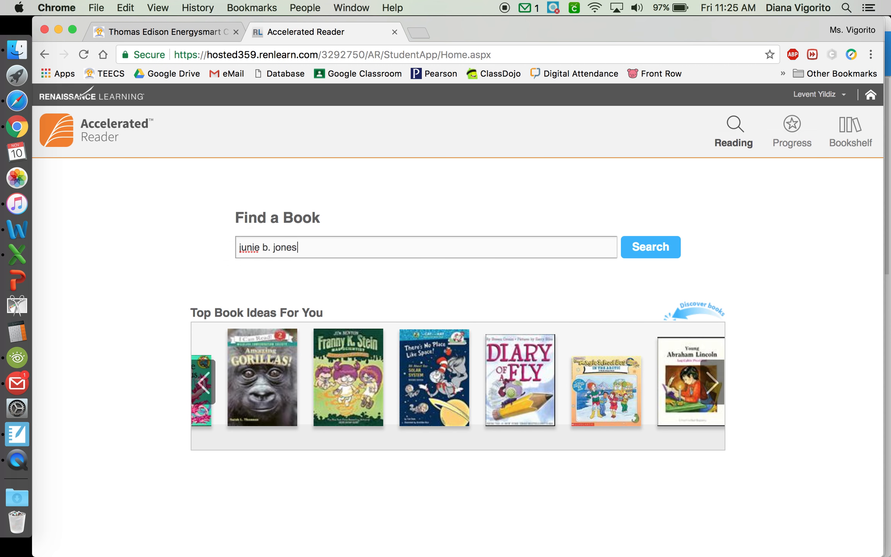
left_click(650, 247)
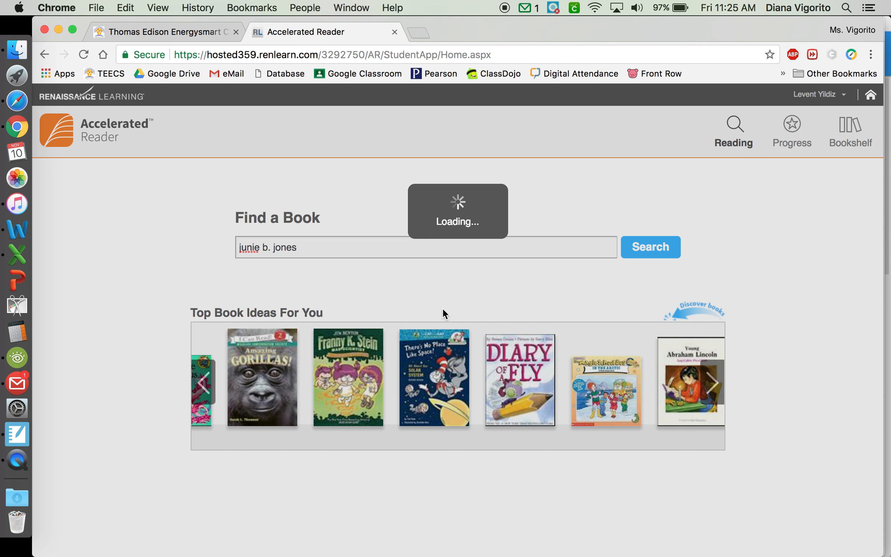
left_click(649, 247)
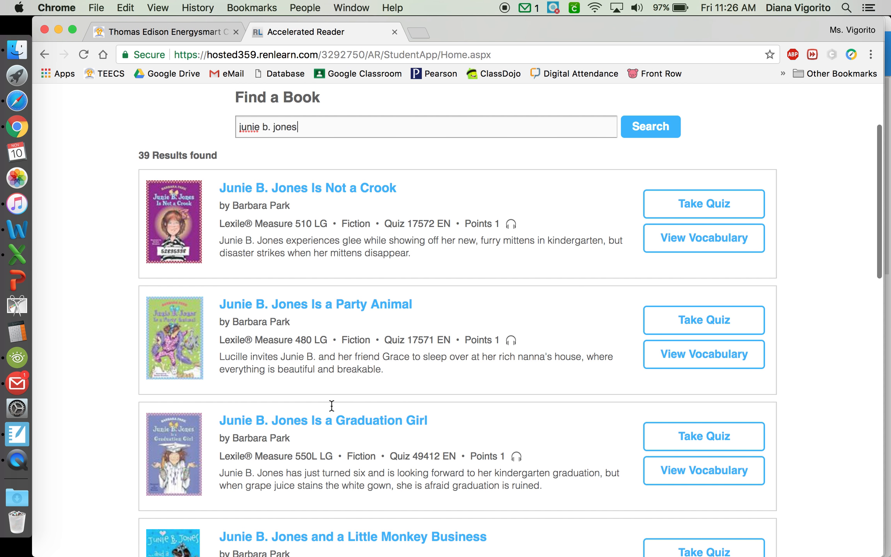
scroll("up", 3)
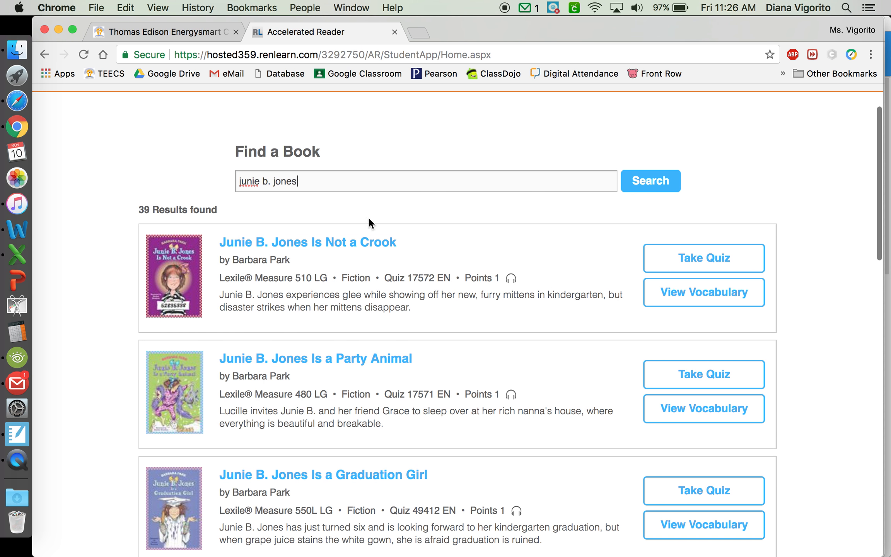
Step: Choose Take Quiz beside 'Junie B. Jones Is Not a Crook'
left_click(704, 258)
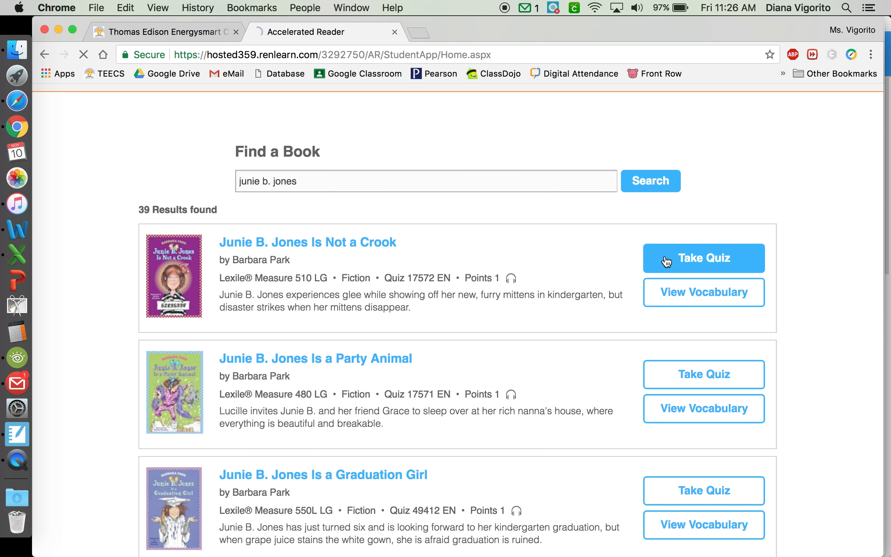
left_click(703, 258)
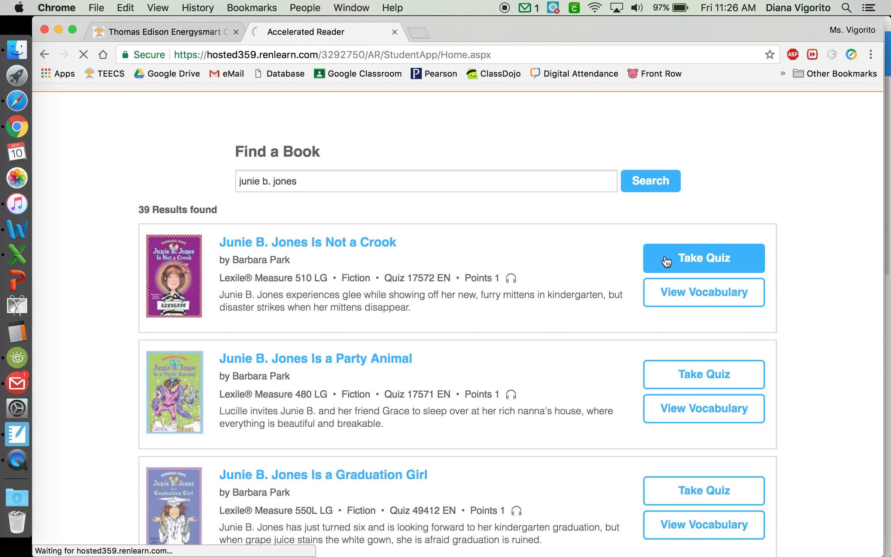
Step: On Quiz options, mark the book as 'I read by myself'
left_click(704, 259)
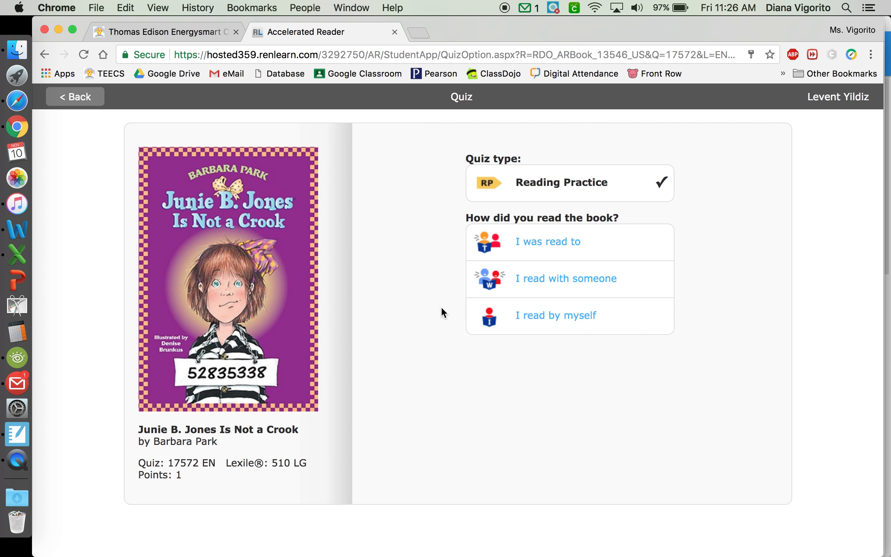
mouse_move(549, 188)
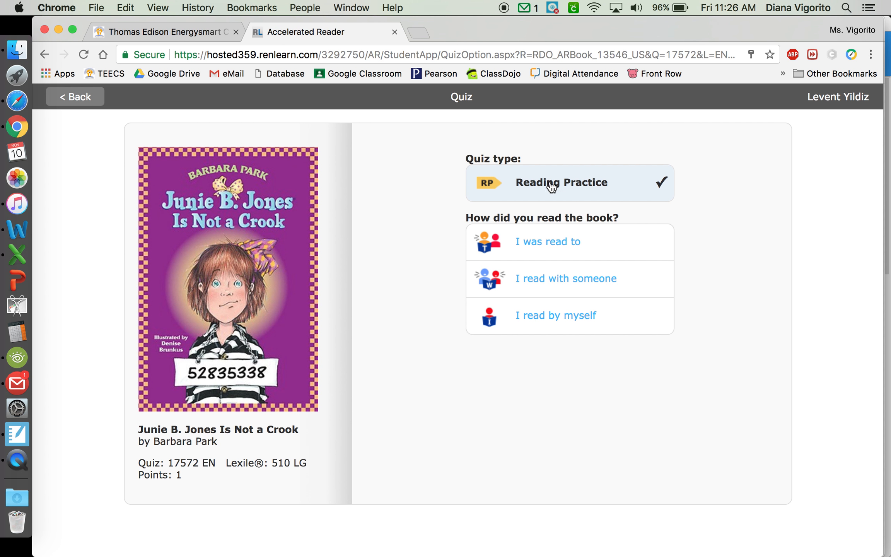
mouse_move(518, 213)
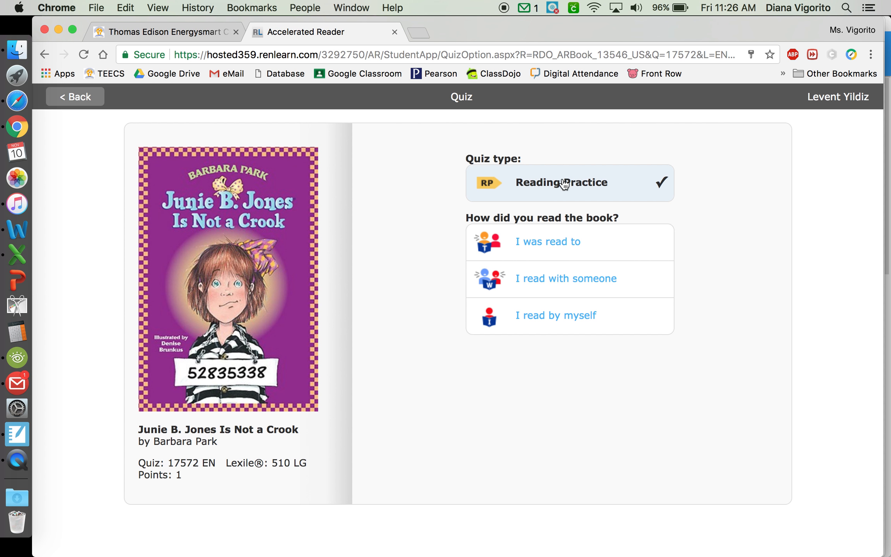
mouse_move(467, 281)
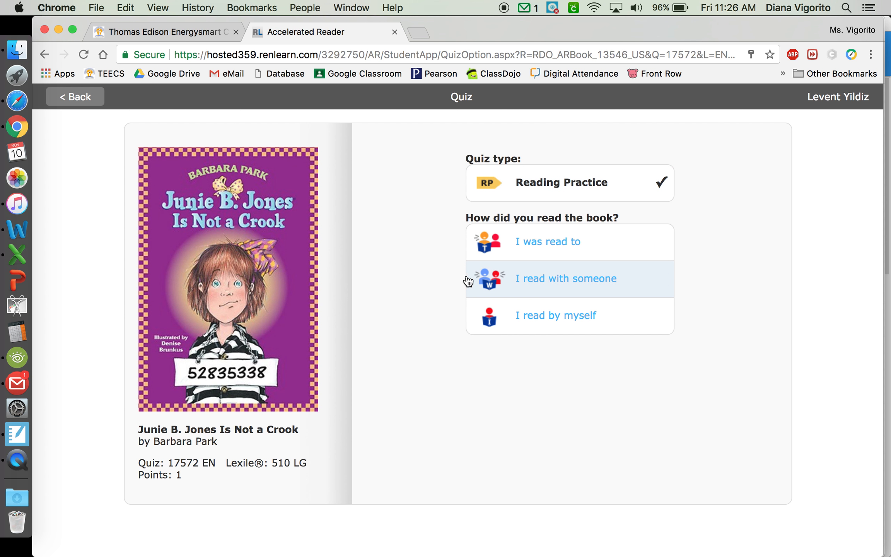
mouse_move(593, 245)
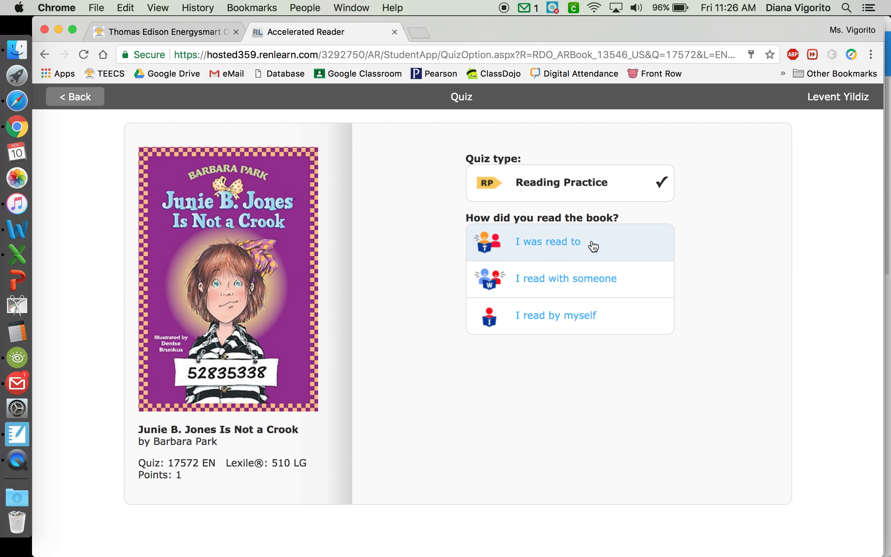
mouse_move(481, 258)
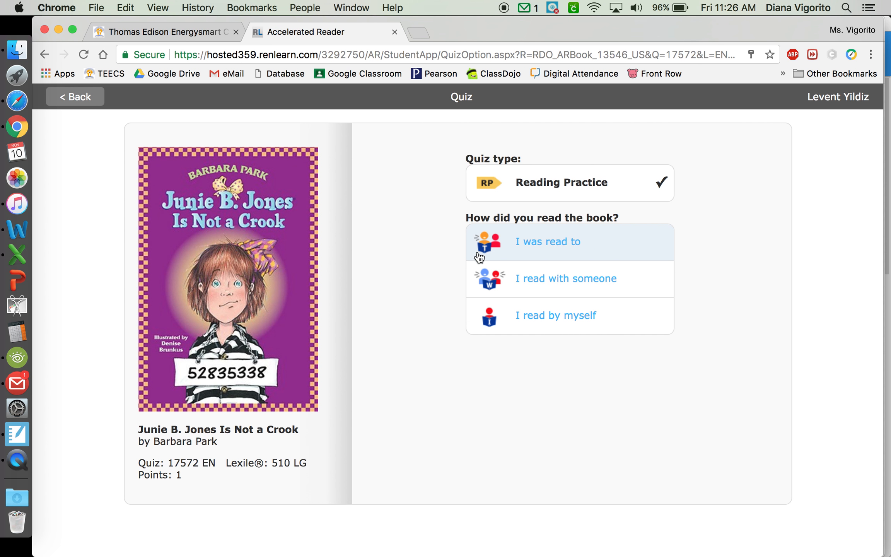
mouse_move(487, 291)
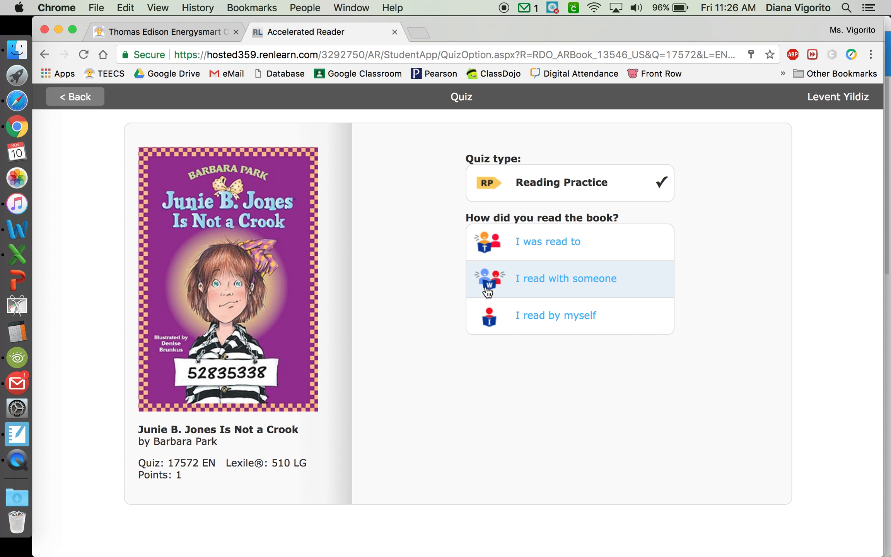
mouse_move(550, 286)
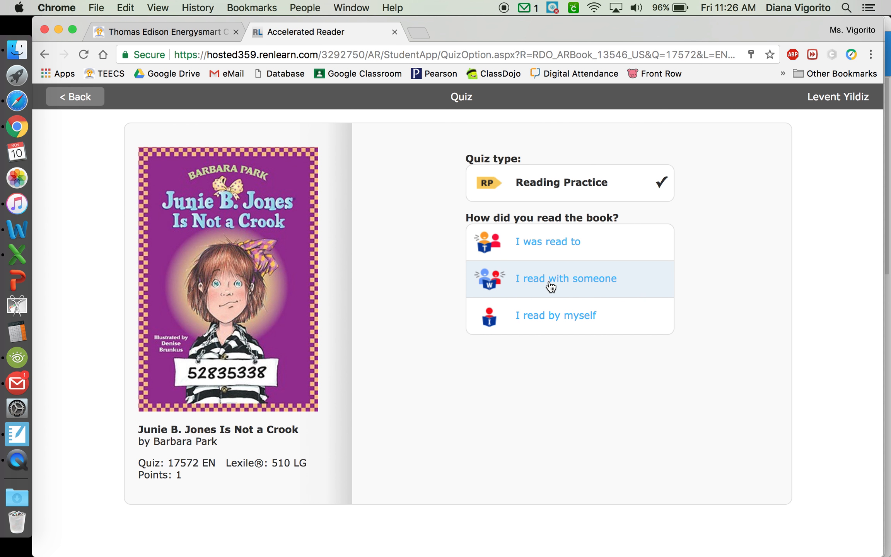
mouse_move(562, 321)
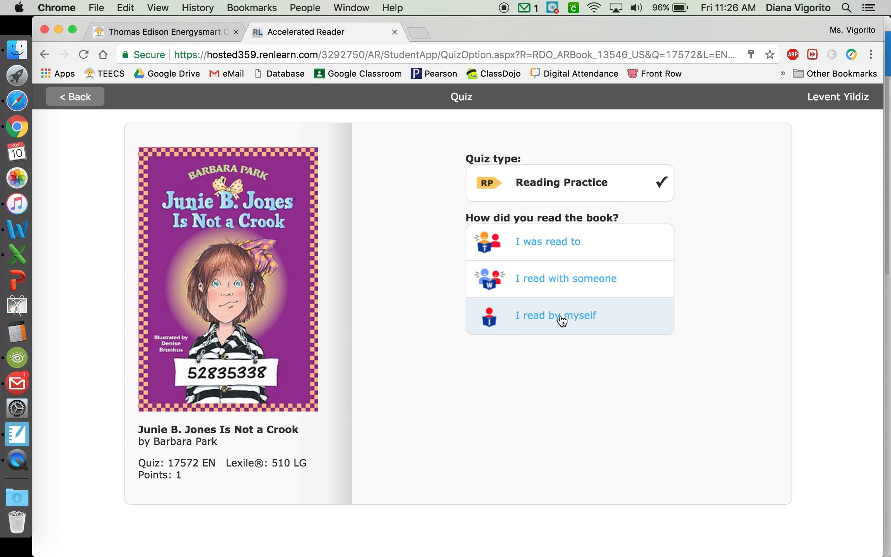
left_click(557, 315)
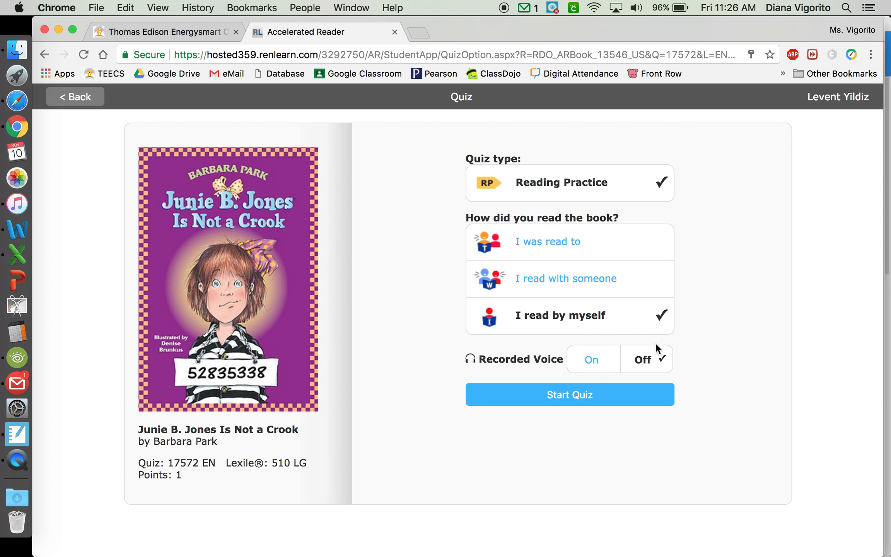
mouse_move(575, 399)
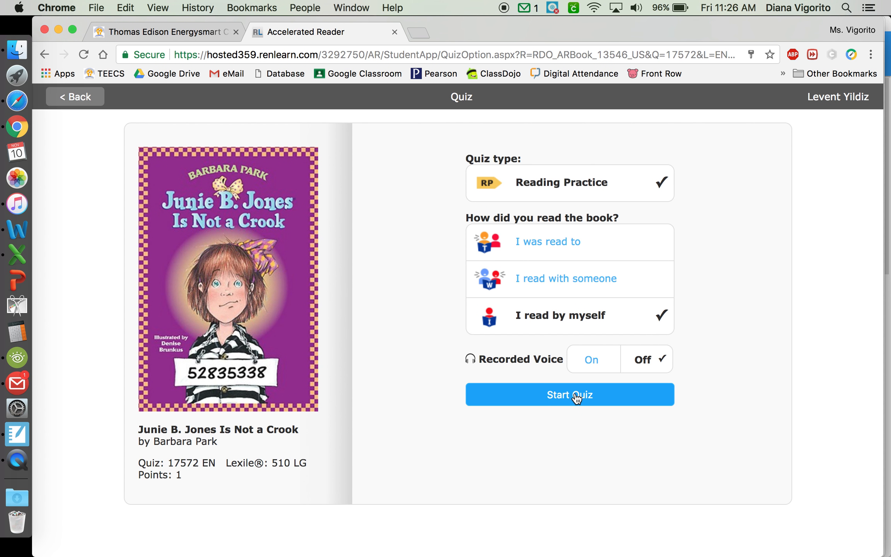
Step: Start the Reading Practice quiz and reach question 1 of 10
left_click(568, 394)
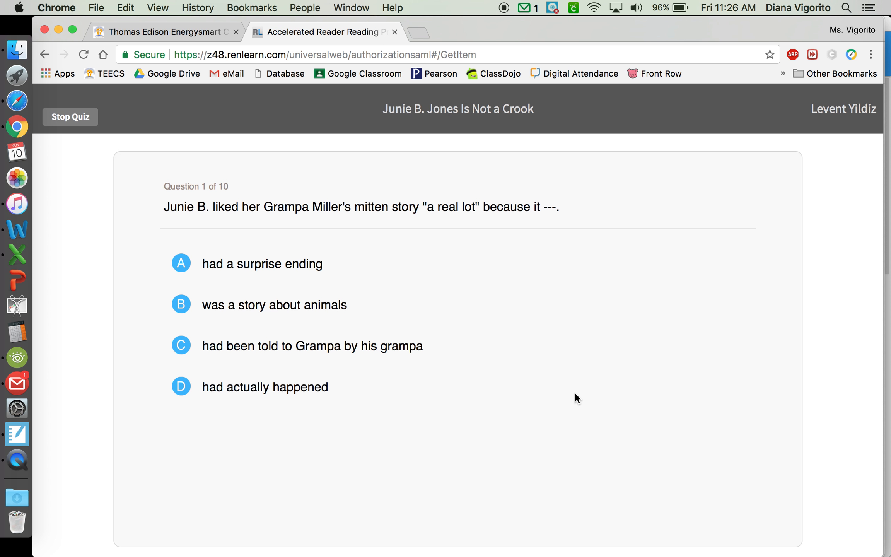
scroll("up", 3)
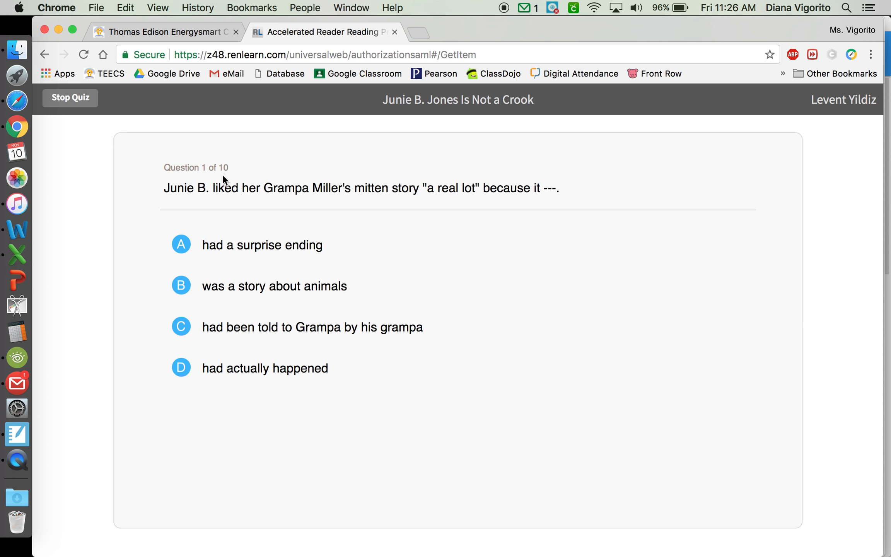
mouse_move(229, 188)
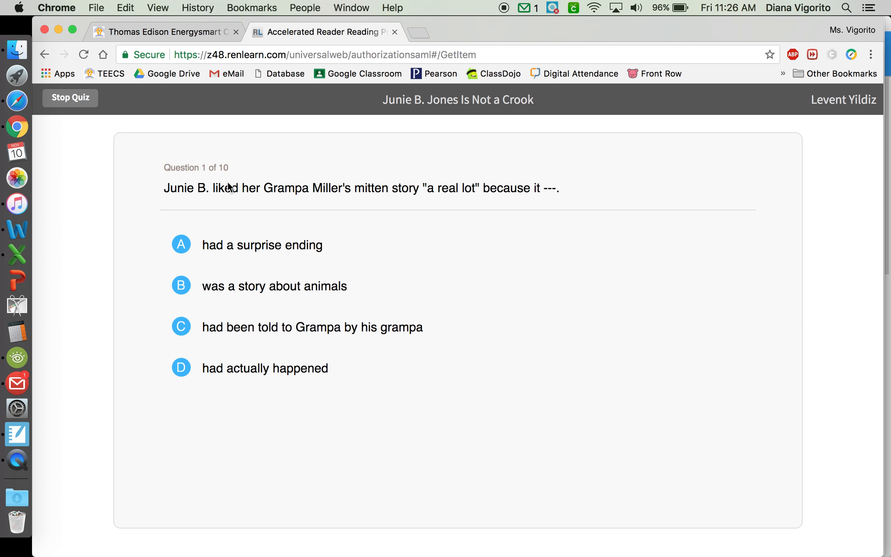
mouse_move(208, 199)
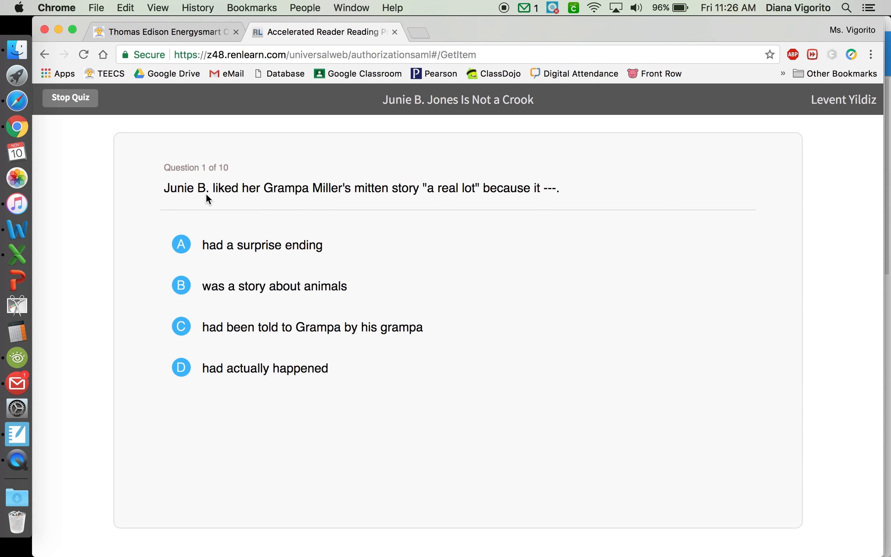
mouse_move(284, 192)
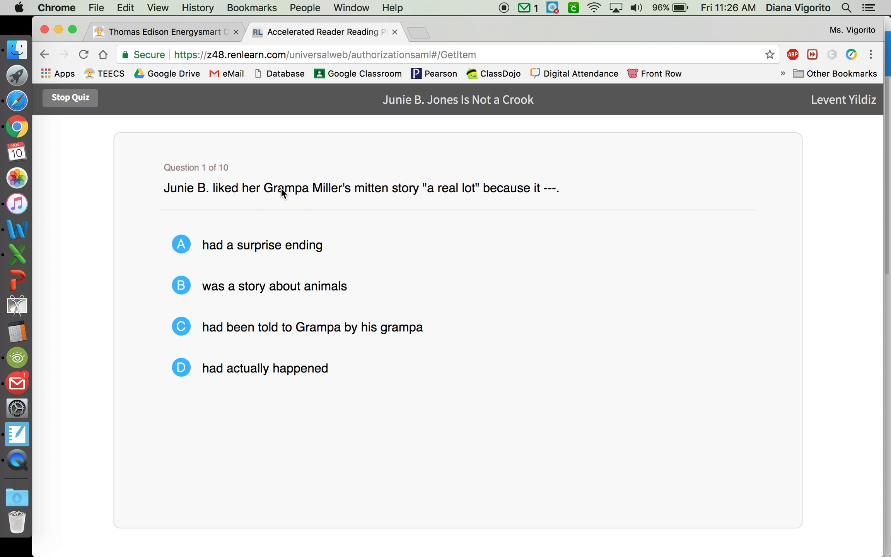
mouse_move(411, 177)
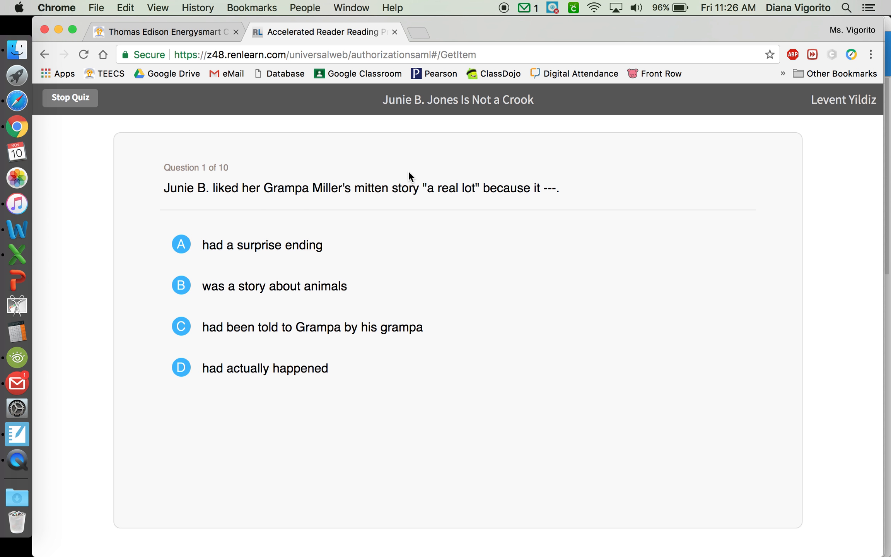
mouse_move(407, 171)
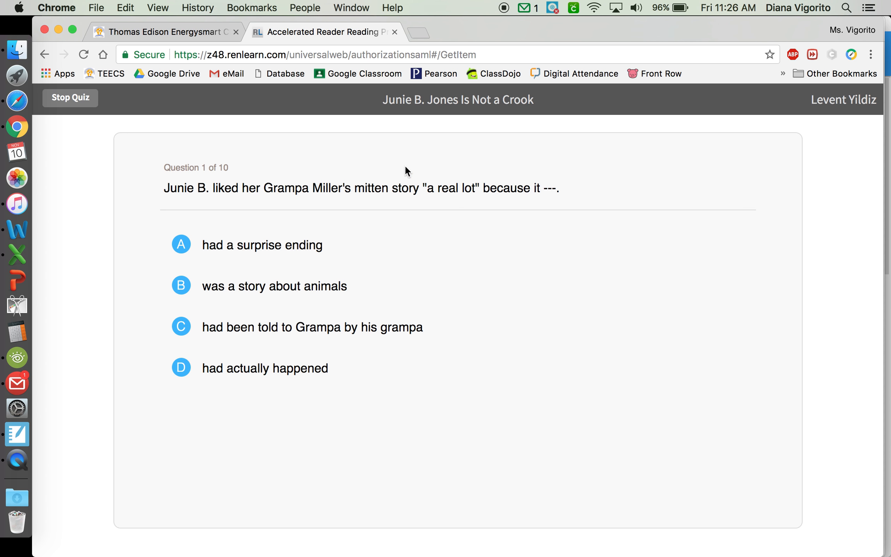
mouse_move(446, 168)
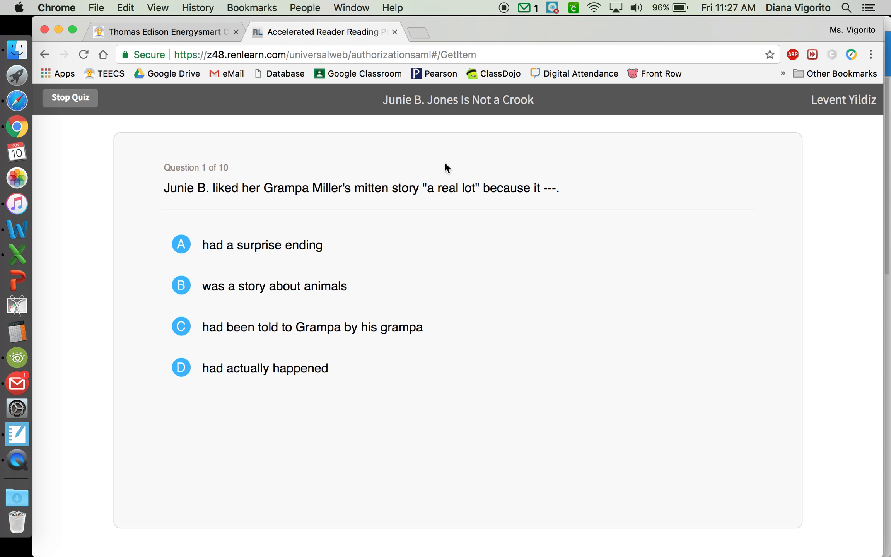
mouse_move(460, 205)
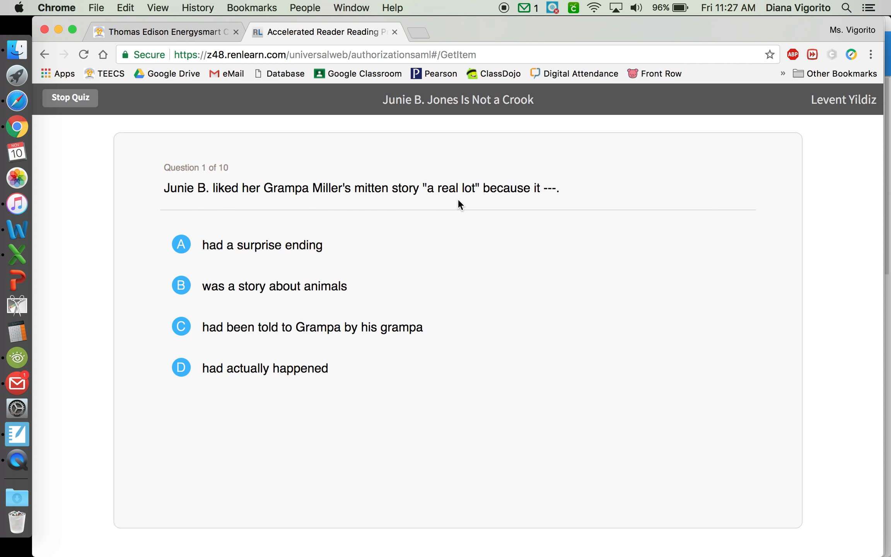
mouse_move(316, 196)
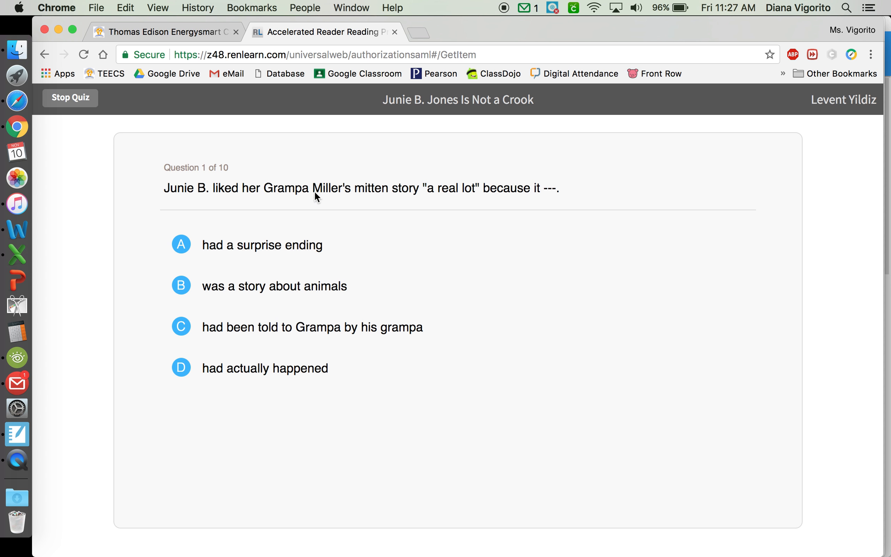